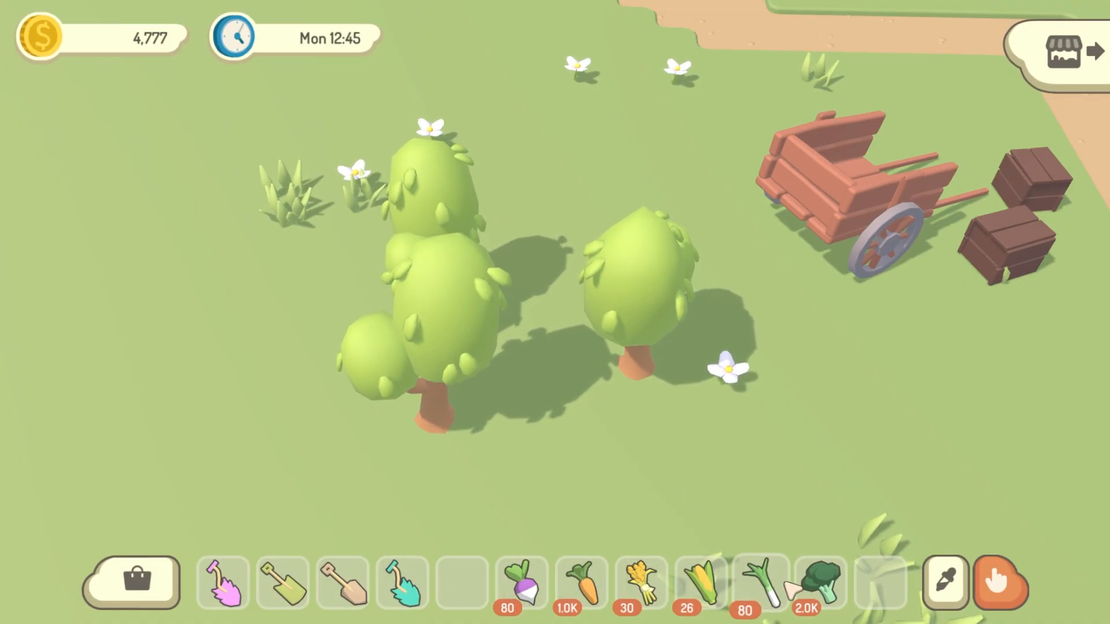
{"action": "mouse_move", "coordinate": [823, 446]}
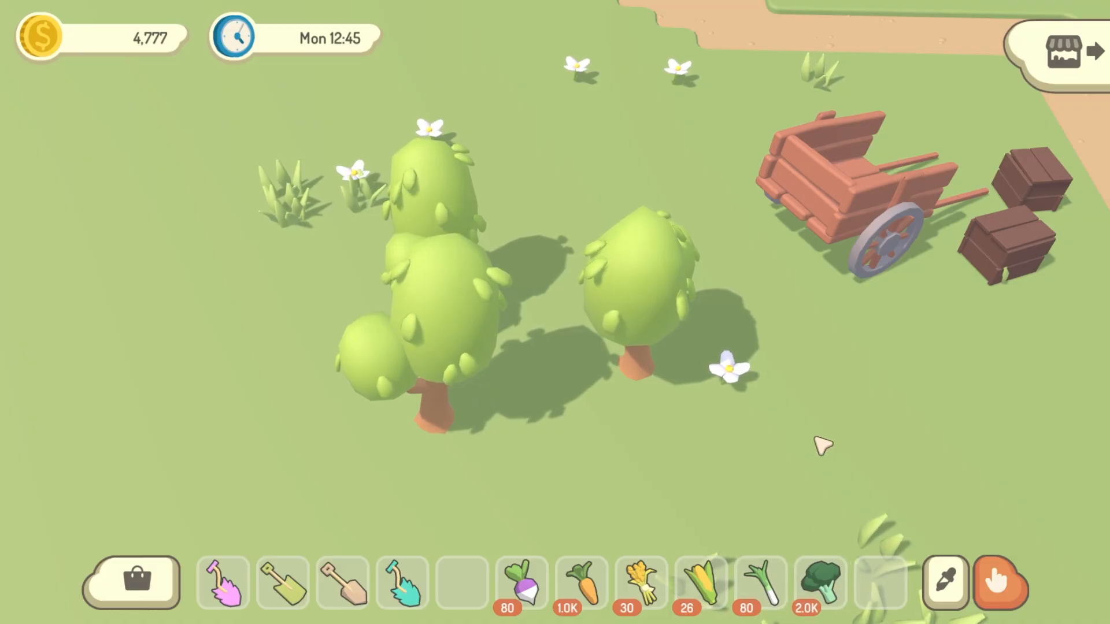
{"action": "mouse_move", "coordinate": [471, 489]}
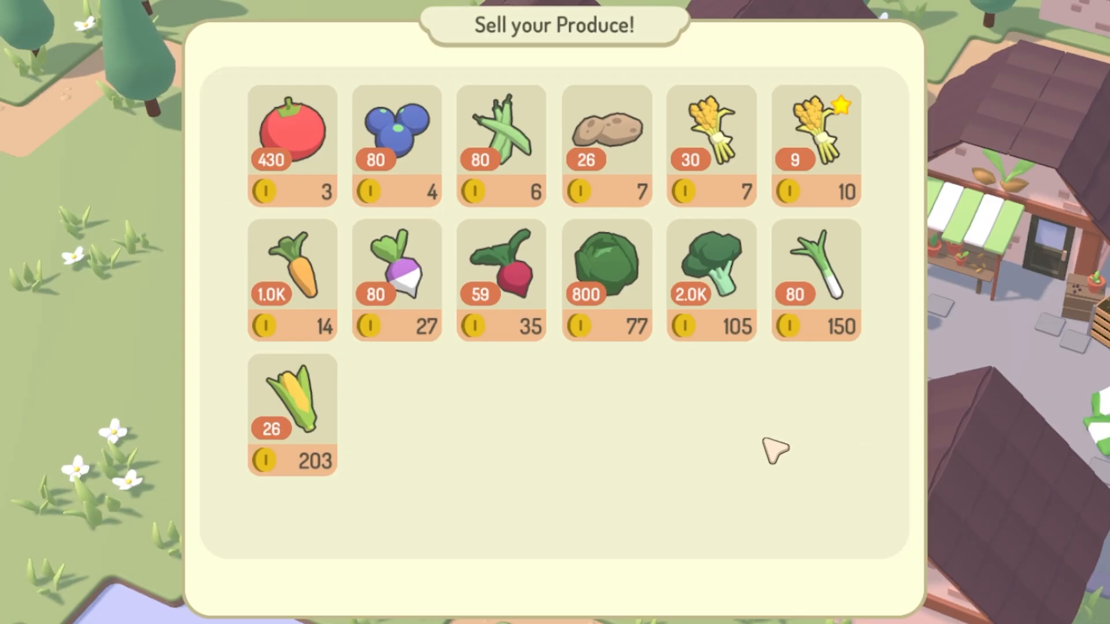
{"action": "mouse_move", "coordinate": [992, 494]}
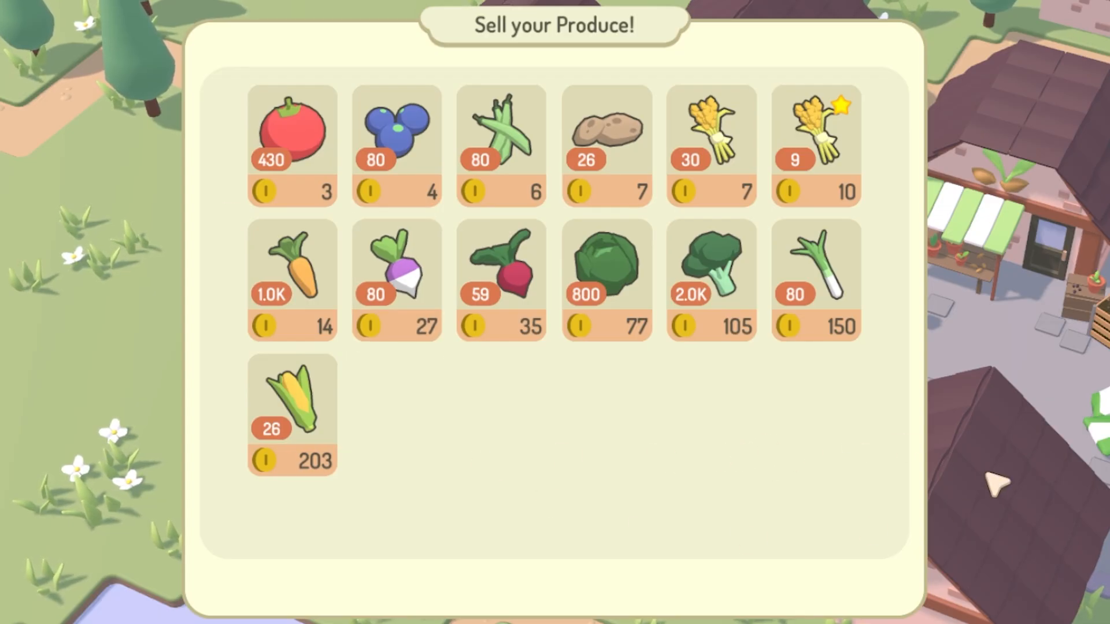